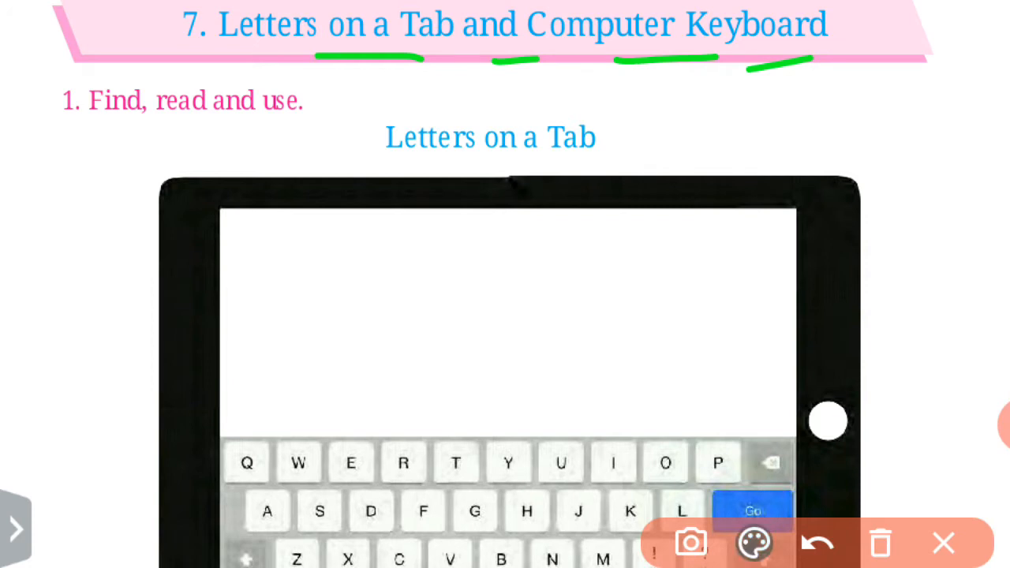
# Clear the green underlines from the Lesson 7 title and exit drawing mode
pyautogui.click(754, 543)
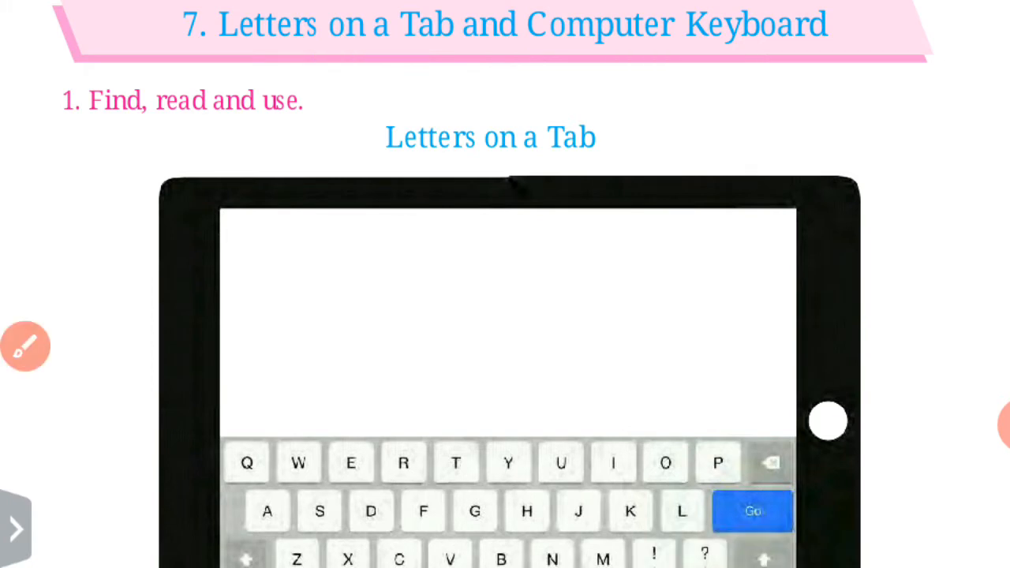
# Scroll down to the "Letters on a Tab" keyboard picture and enlarge it
pyautogui.scroll(-3)
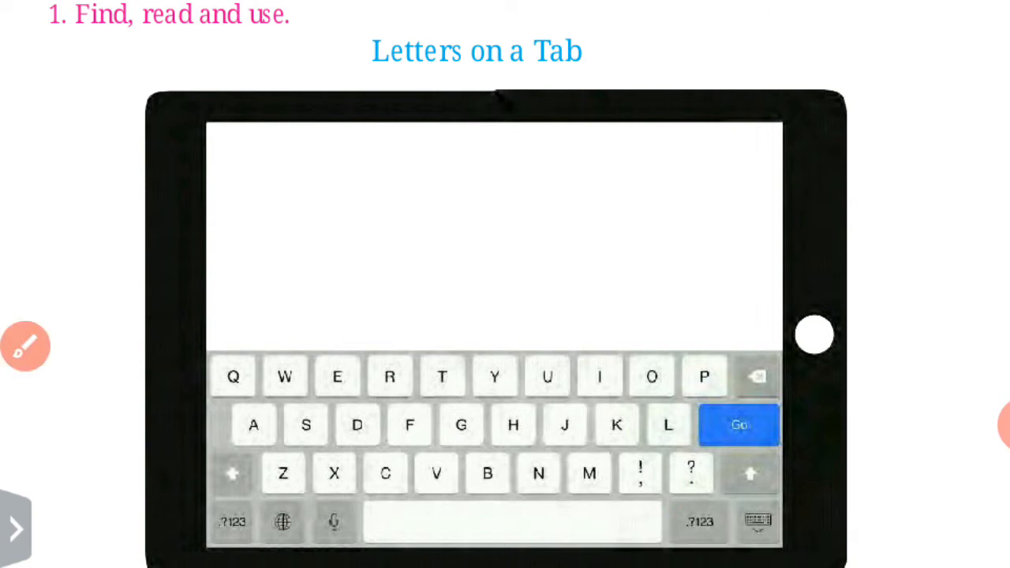
pyautogui.scroll(-3)
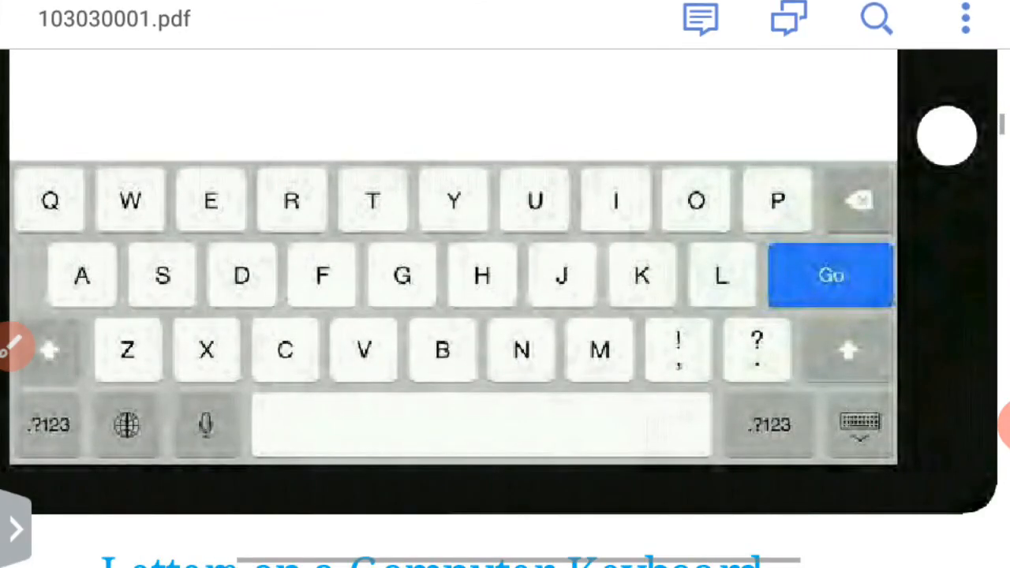
pyautogui.scroll(-3)
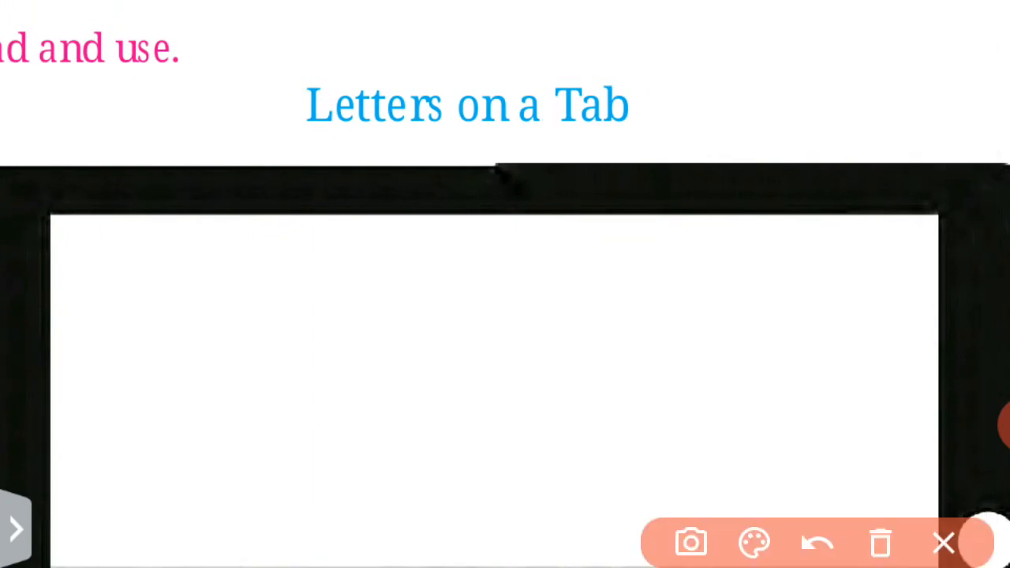
# Draw a pink test stroke from S toward T over the tablet keys, then undo it
pyautogui.moveTo(456, 135); pyautogui.dragTo(651, 134)
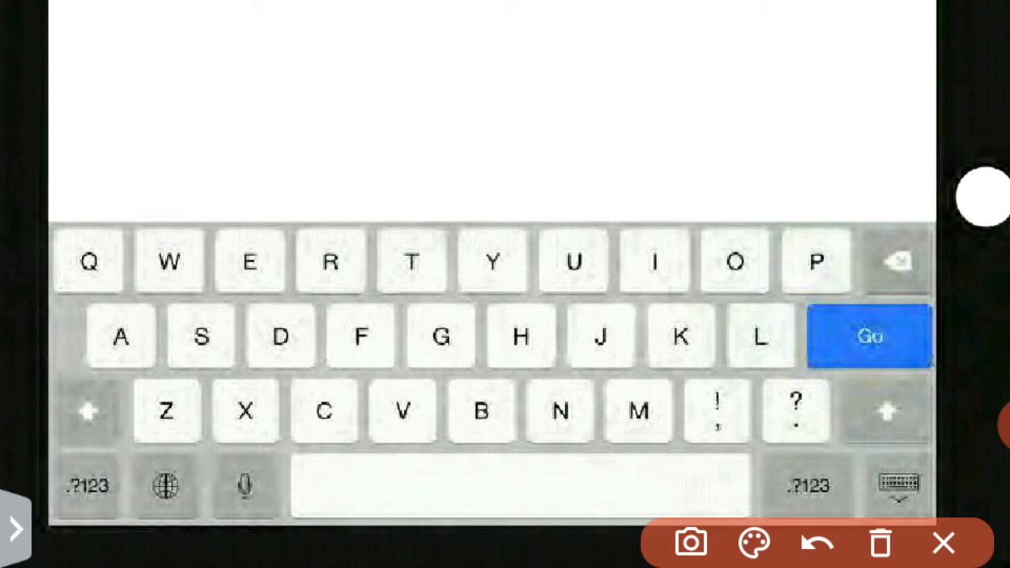
pyautogui.moveTo(181, 335); pyautogui.dragTo(386, 276)
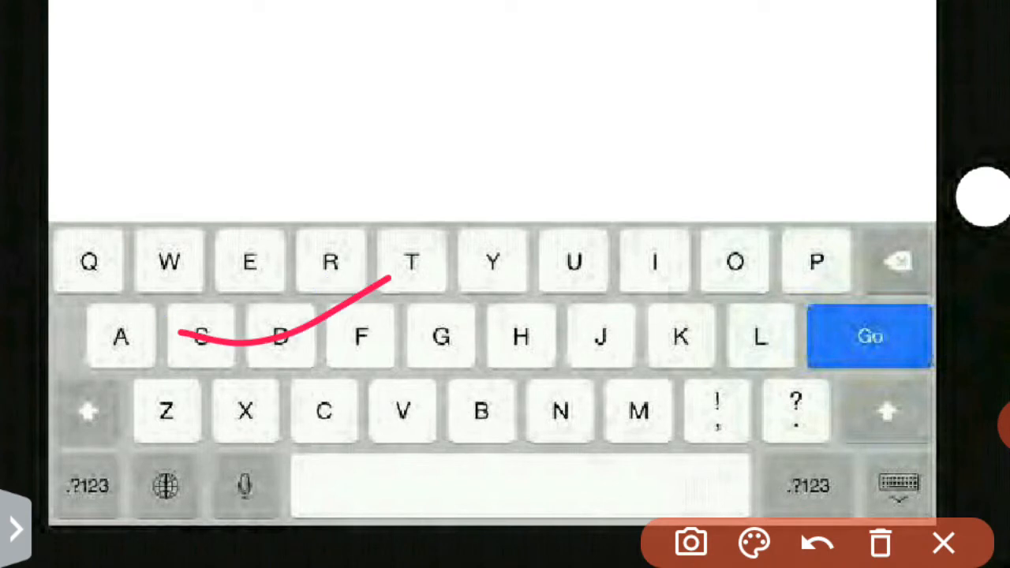
pyautogui.click(937, 543)
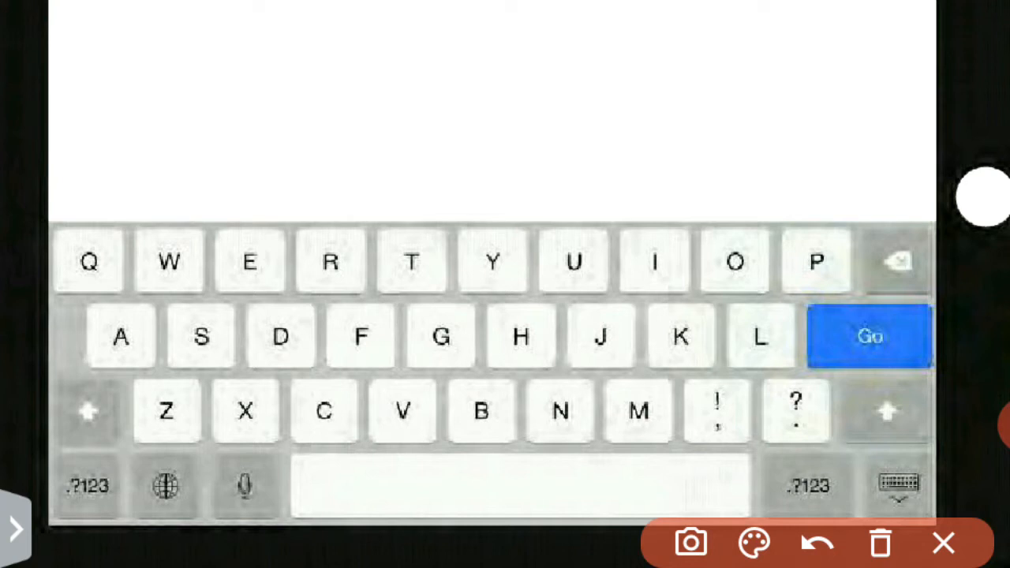
pyautogui.moveTo(79, 296); pyautogui.dragTo(145, 271)
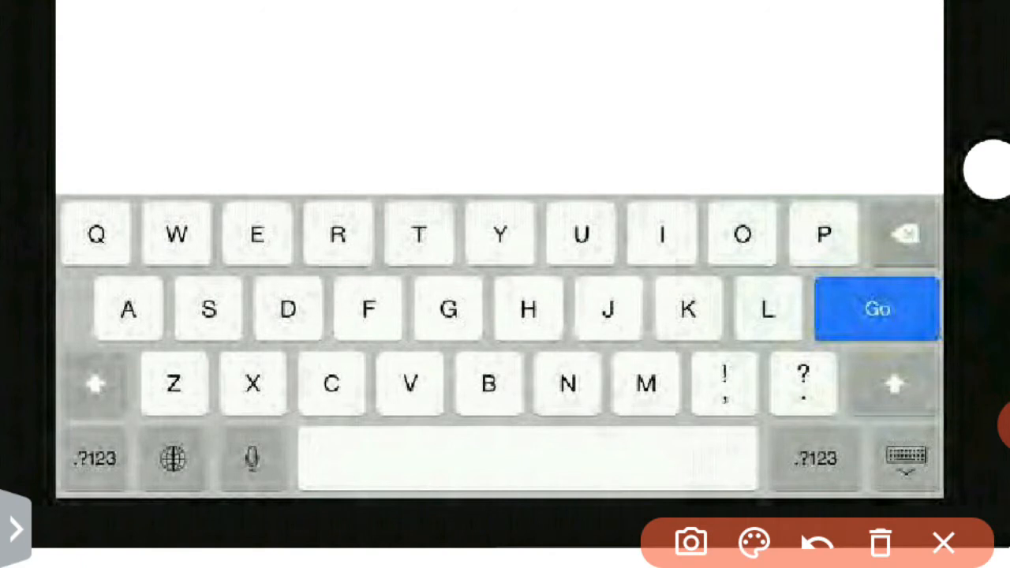
# Tick the A key and the remaining letter keys of the tablet keyboard in pink
pyautogui.moveTo(79, 331); pyautogui.dragTo(166, 292)
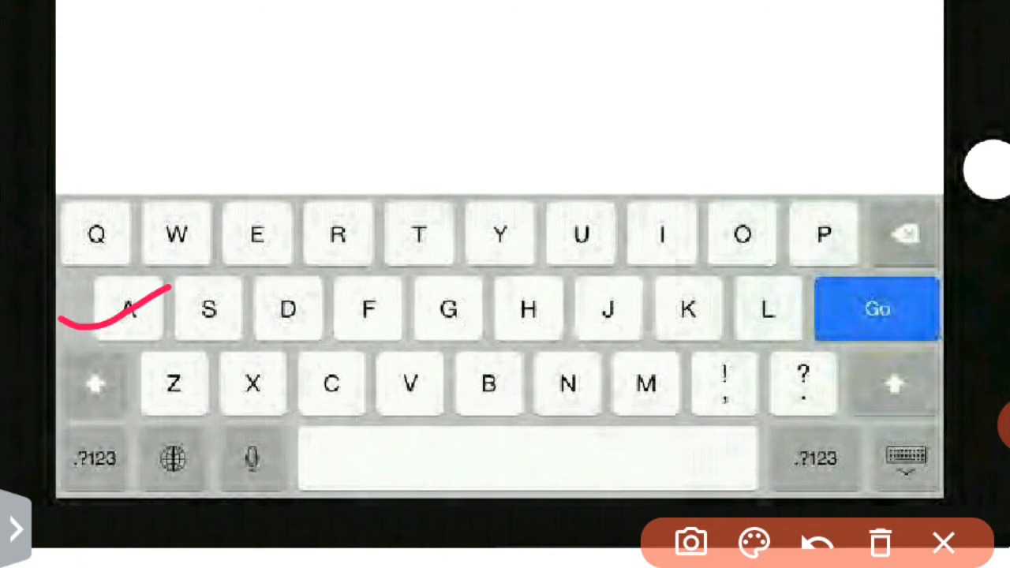
pyautogui.moveTo(454, 407); pyautogui.dragTo(533, 363)
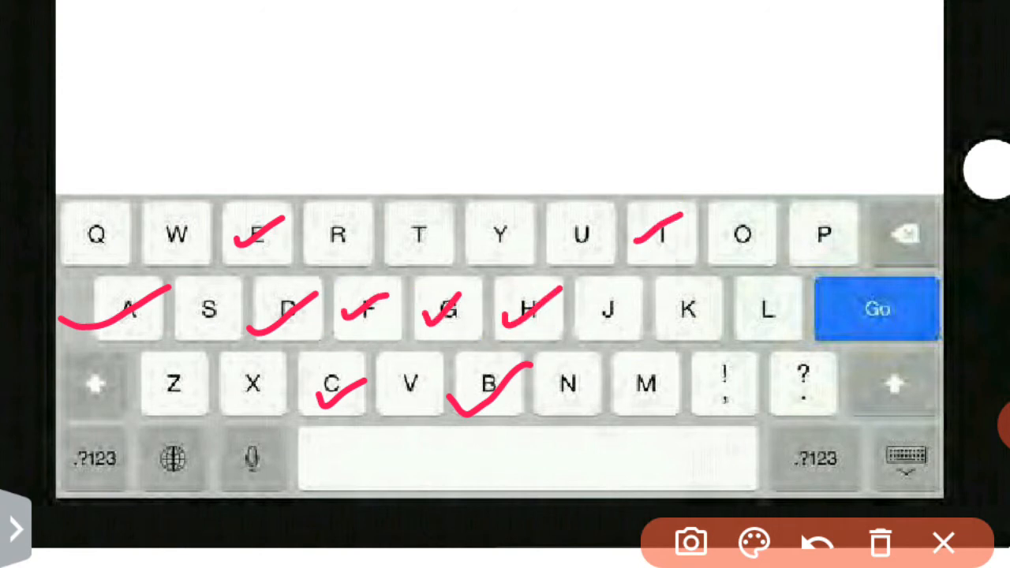
pyautogui.moveTo(599, 324); pyautogui.dragTo(694, 300)
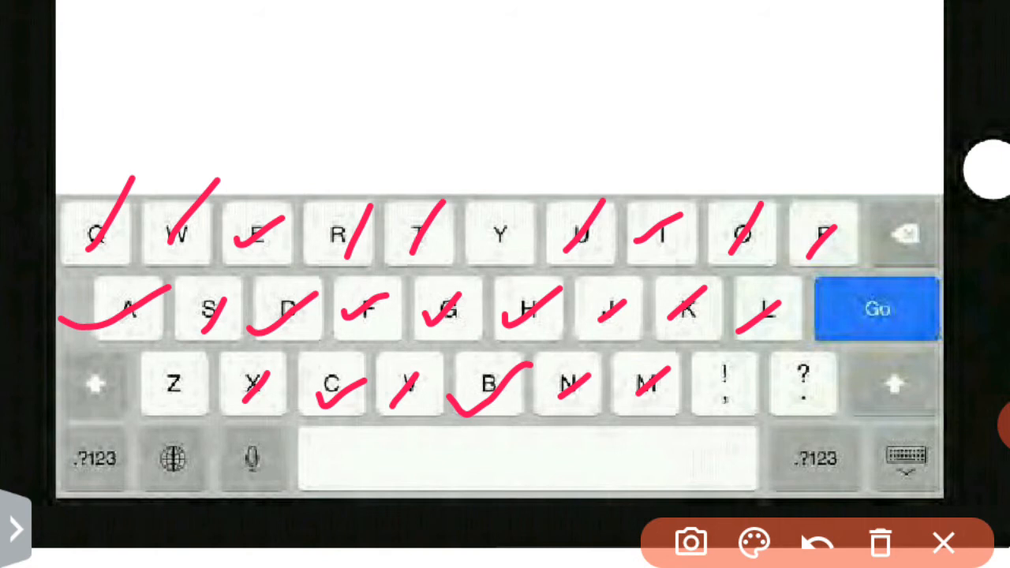
pyautogui.moveTo(474, 261); pyautogui.dragTo(592, 165)
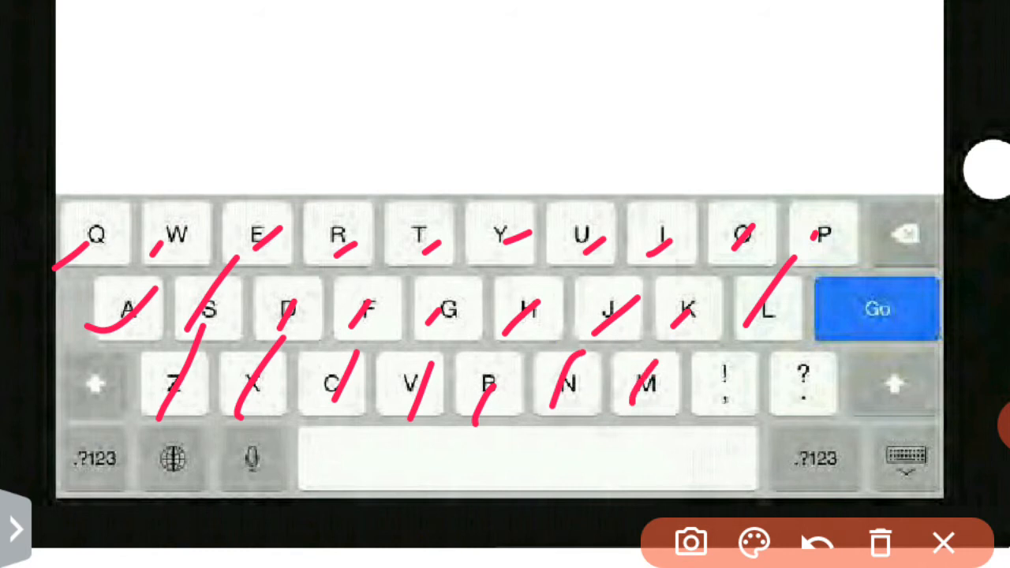
# Wipe all pink ticks from the tablet keyboard and exit drawing mode
pyautogui.click(882, 542)
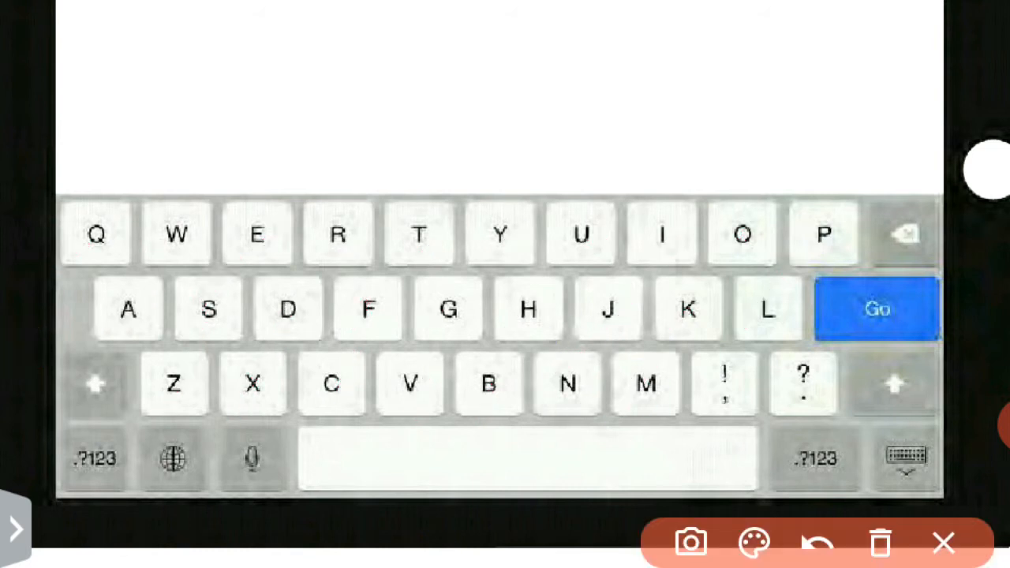
pyautogui.click(491, 385)
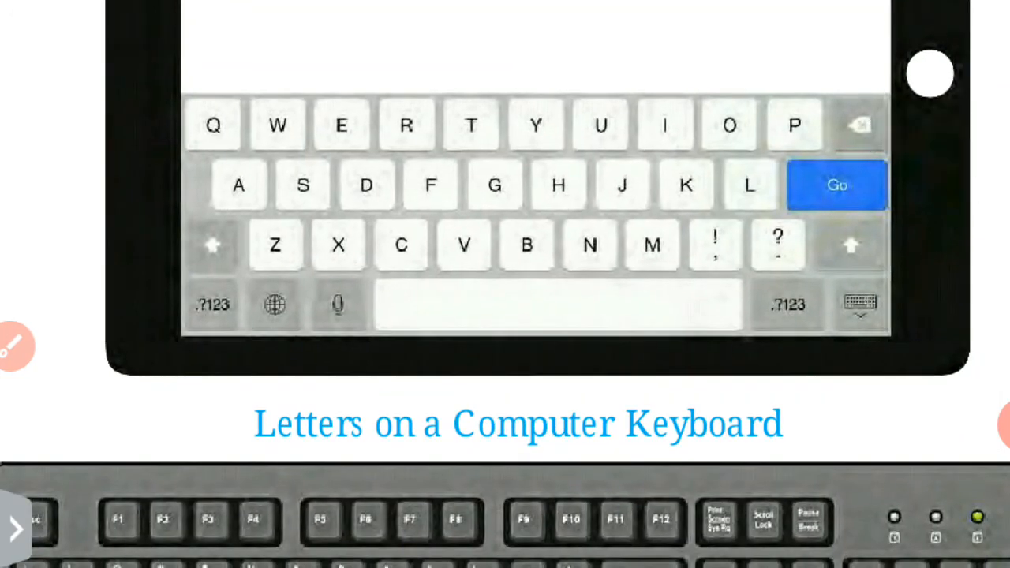
# Scroll down to the computer keyboard picture and outline it with pink key marks
pyautogui.scroll(-3)
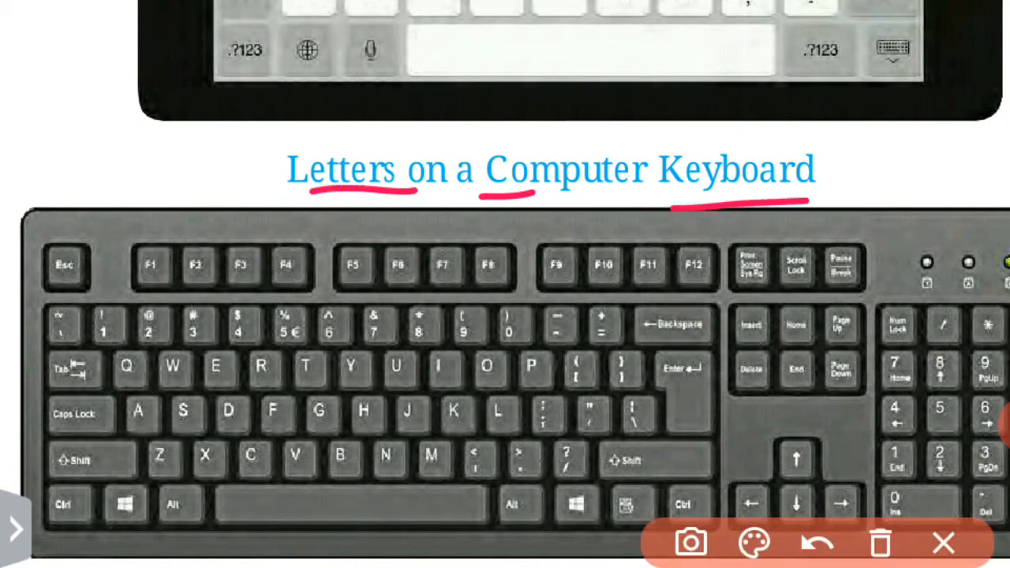
pyautogui.scroll(-3)
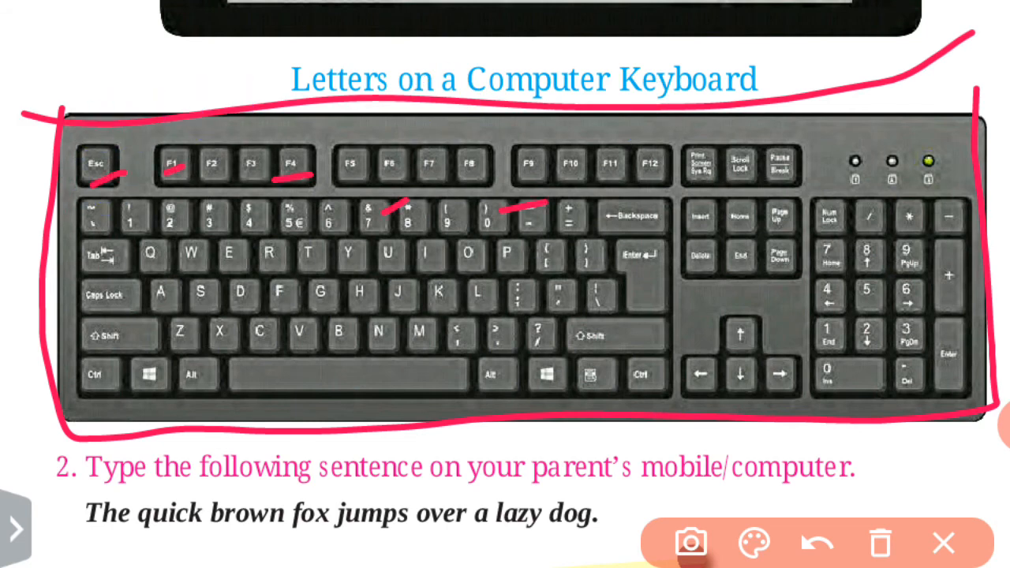
# Circle the arrow keys in pink with crossing lines, then clear those marks
pyautogui.click(813, 543)
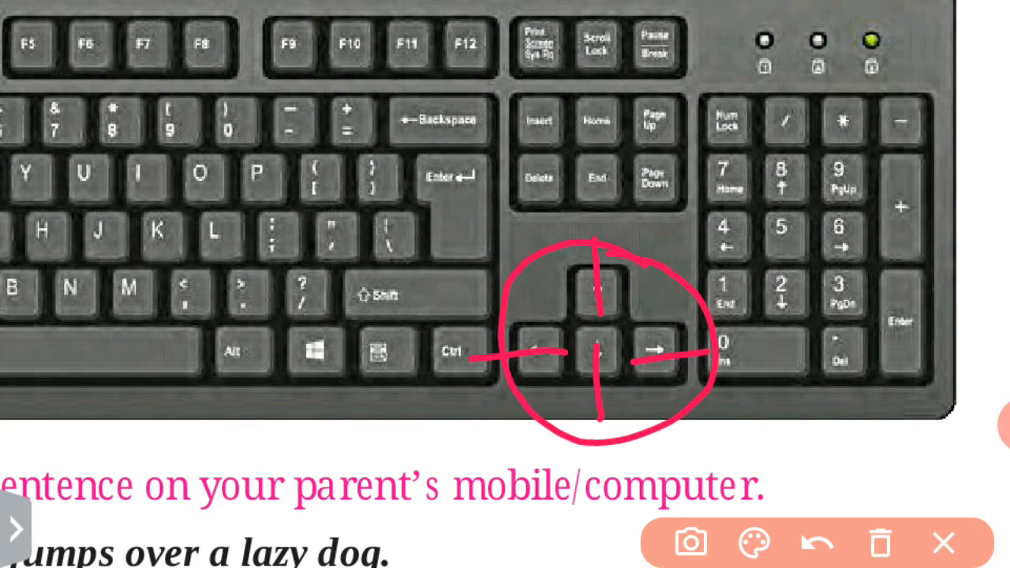
pyautogui.click(816, 543)
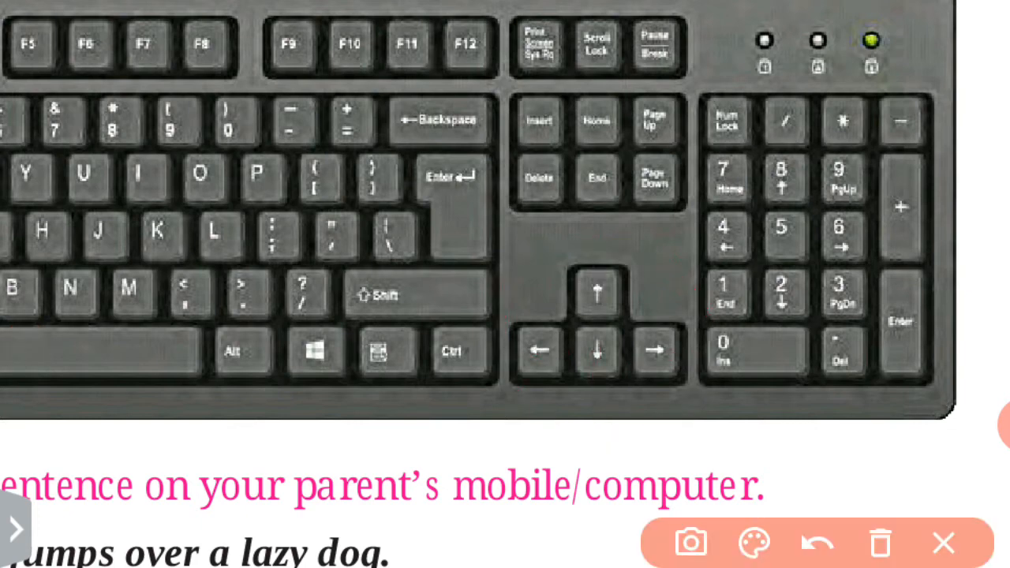
# Pan to the full keyboard, tick its letter keys from Tab onward in pink, then clear them
pyautogui.moveTo(375, 384); pyautogui.dragTo(536, 376)
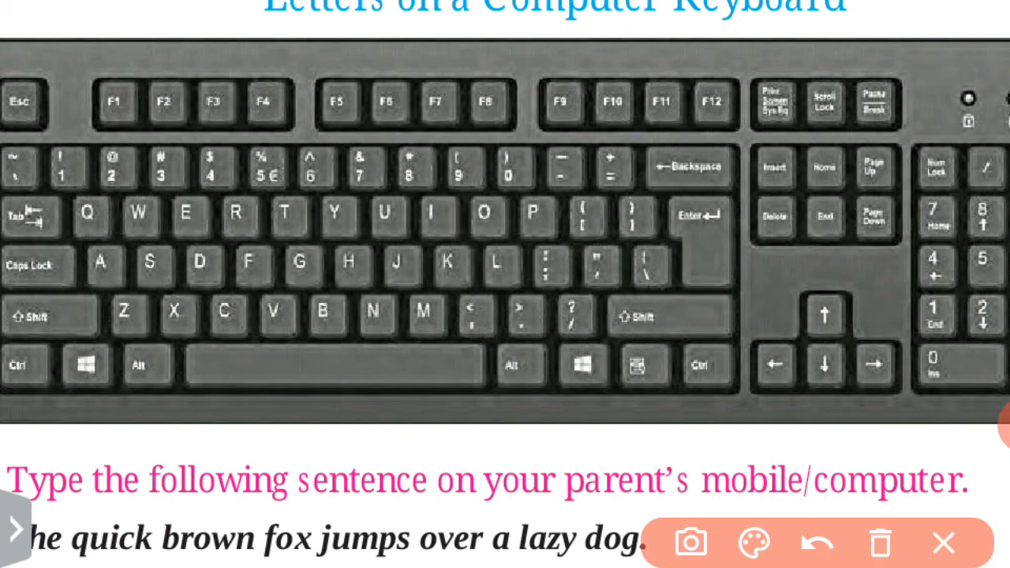
pyautogui.moveTo(79, 213); pyautogui.dragTo(97, 366)
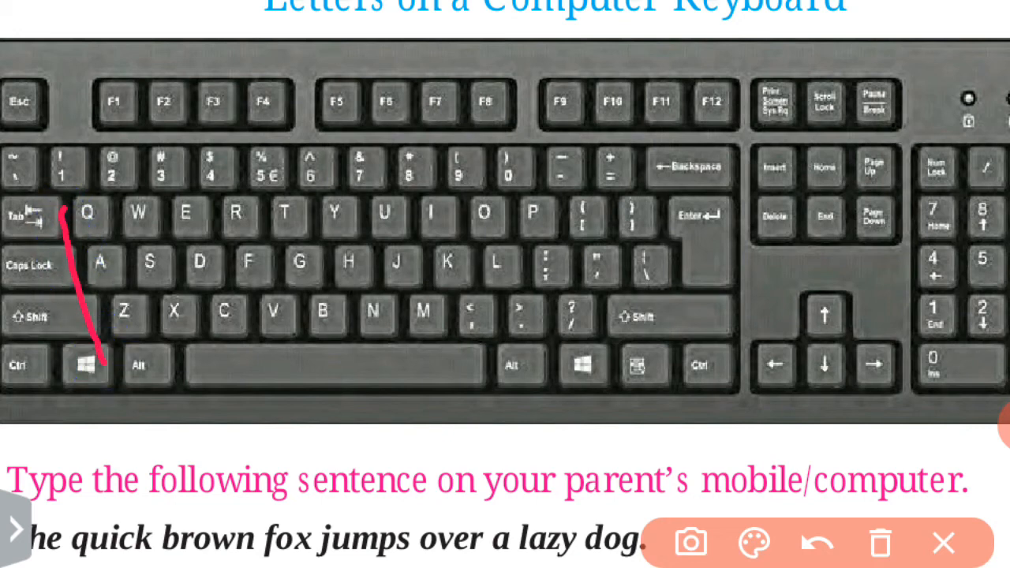
pyautogui.moveTo(71, 221); pyautogui.dragTo(576, 177)
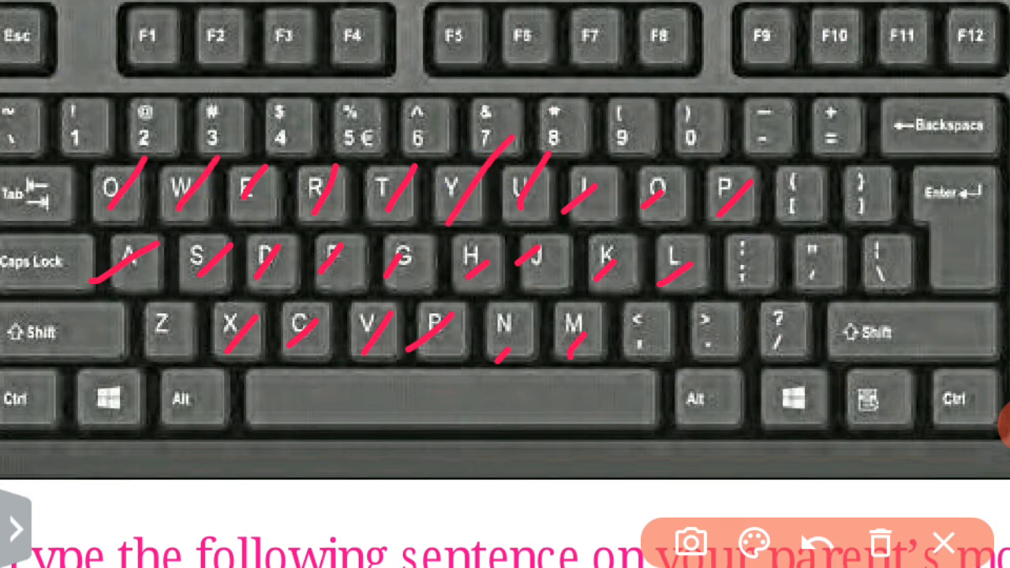
pyautogui.click(811, 540)
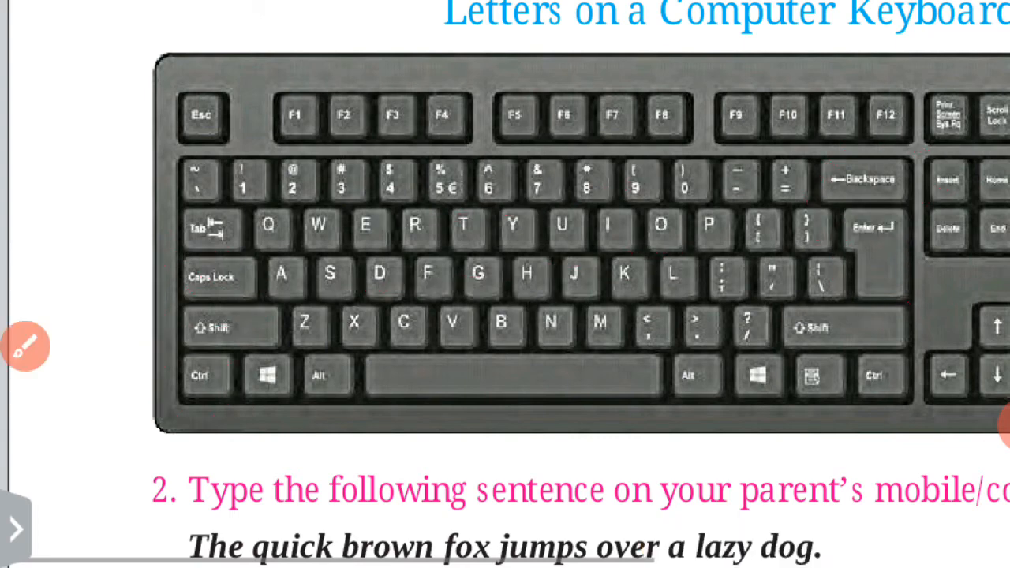
# Draw pink lines along the lower keys and number row, then clear them
pyautogui.moveTo(315, 429); pyautogui.dragTo(781, 360)
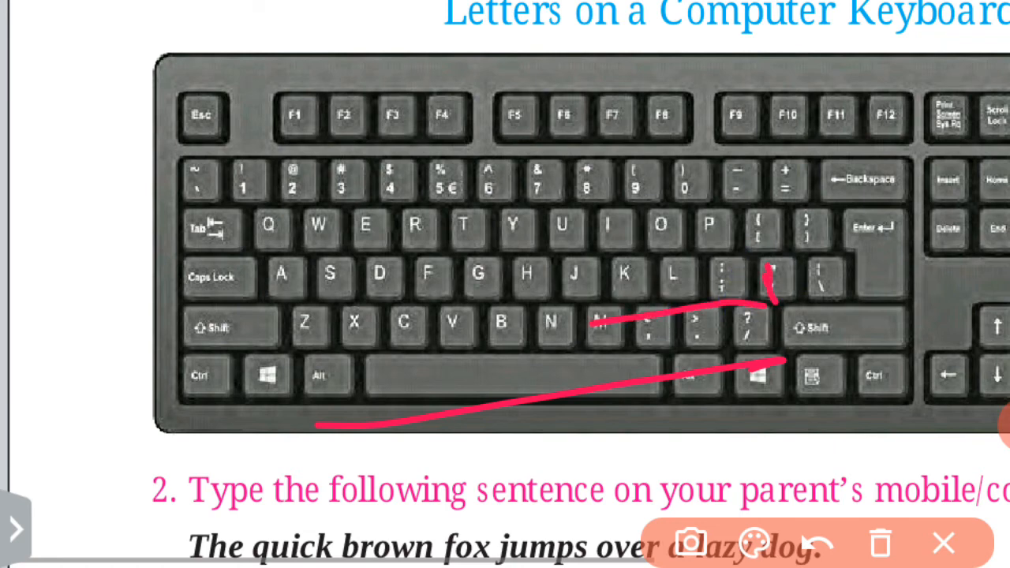
pyautogui.moveTo(158, 206); pyautogui.dragTo(884, 181)
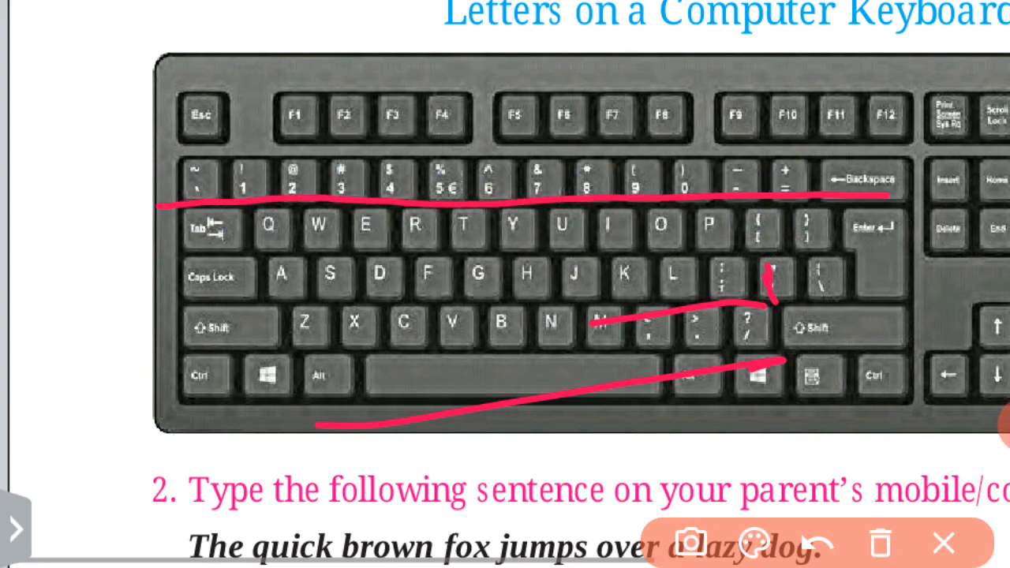
pyautogui.click(812, 540)
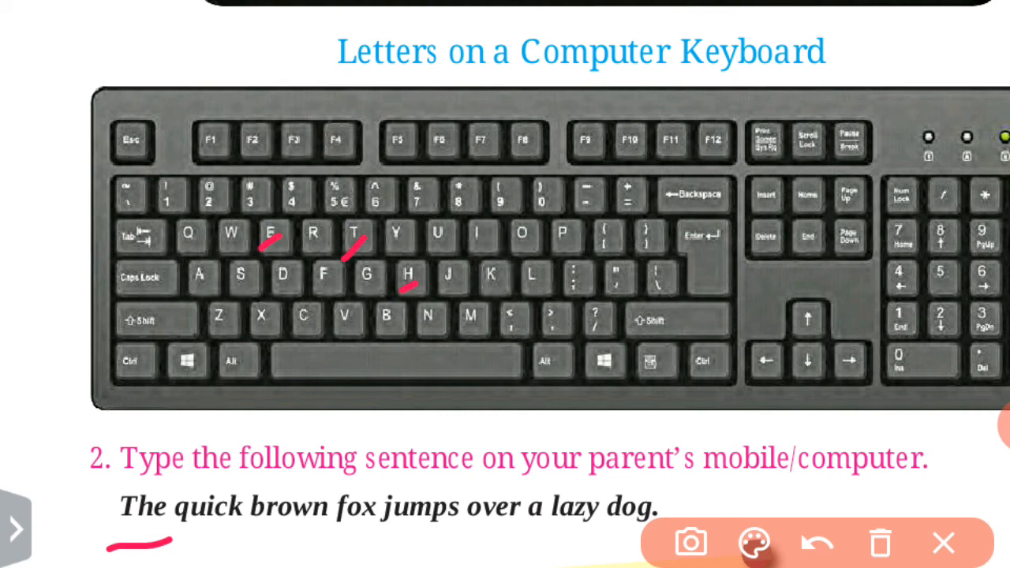
# Tick keys spelling the sample sentence, undo one stroke, then erase every pen mark
pyautogui.moveTo(193, 540); pyautogui.dragTo(218, 539)
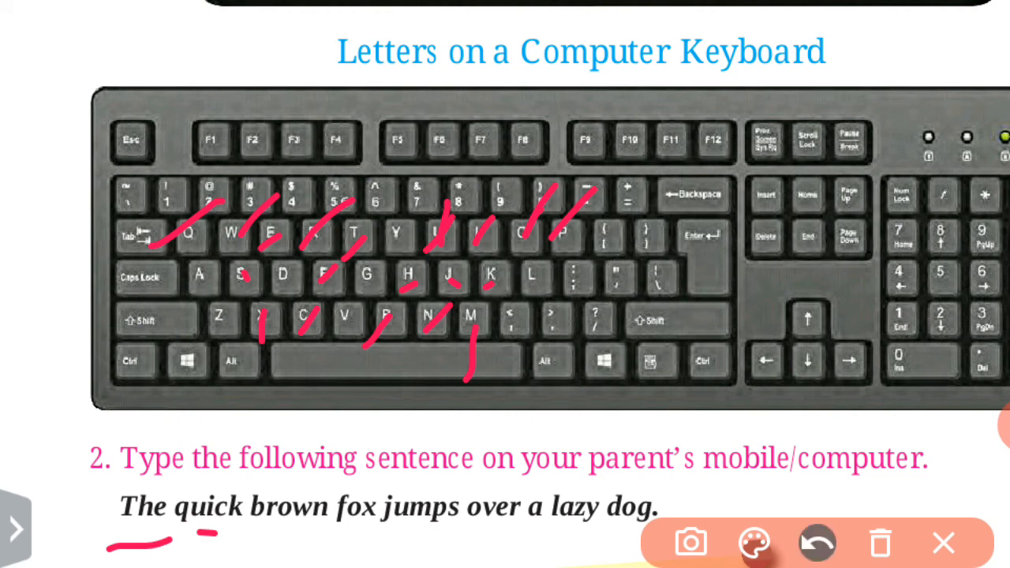
pyautogui.click(812, 543)
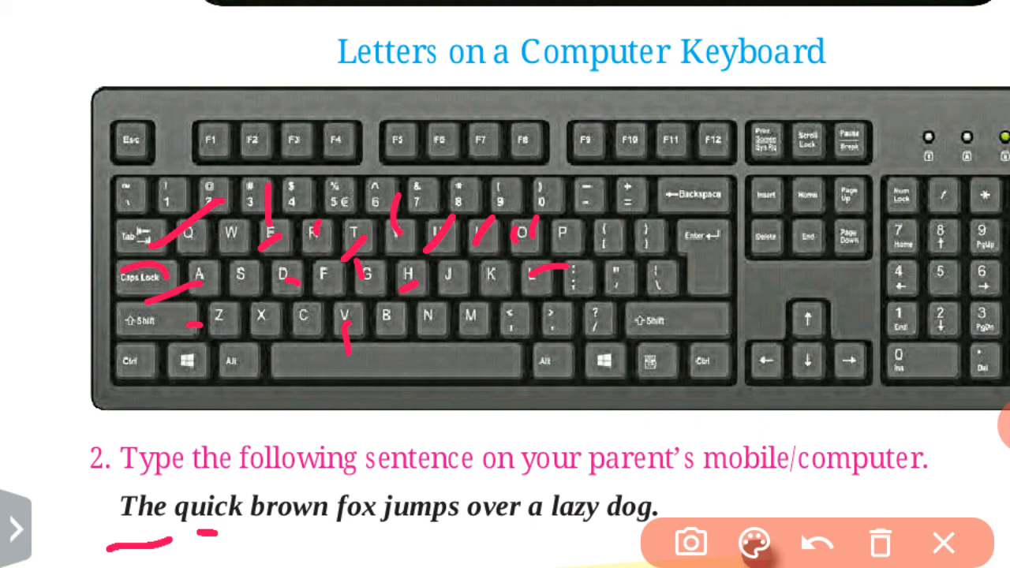
pyautogui.click(877, 543)
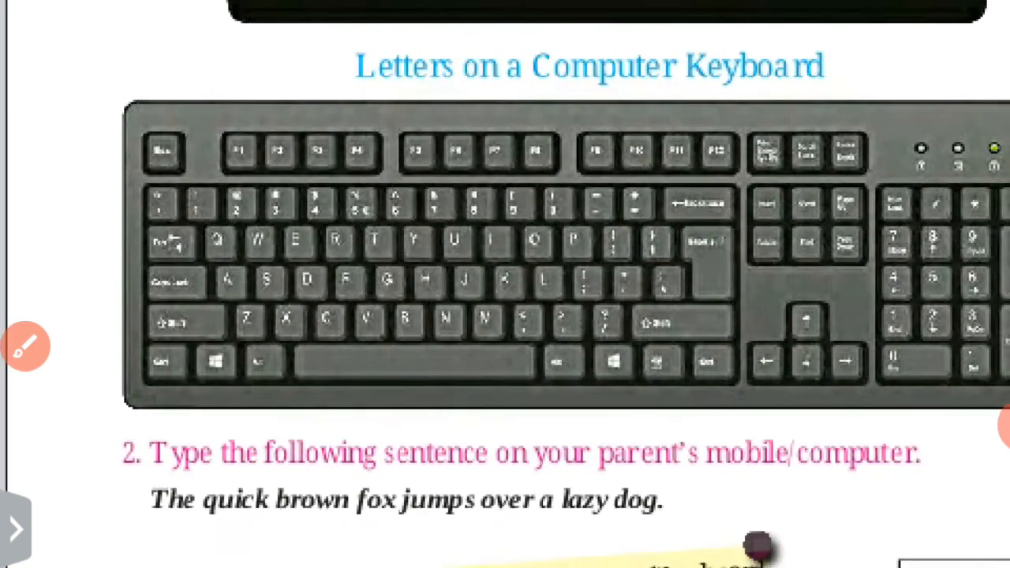
# Scroll down to lesson 8, 'Sounds in the Middle of Words', and mark it with a pink stroke
pyautogui.scroll(-3)
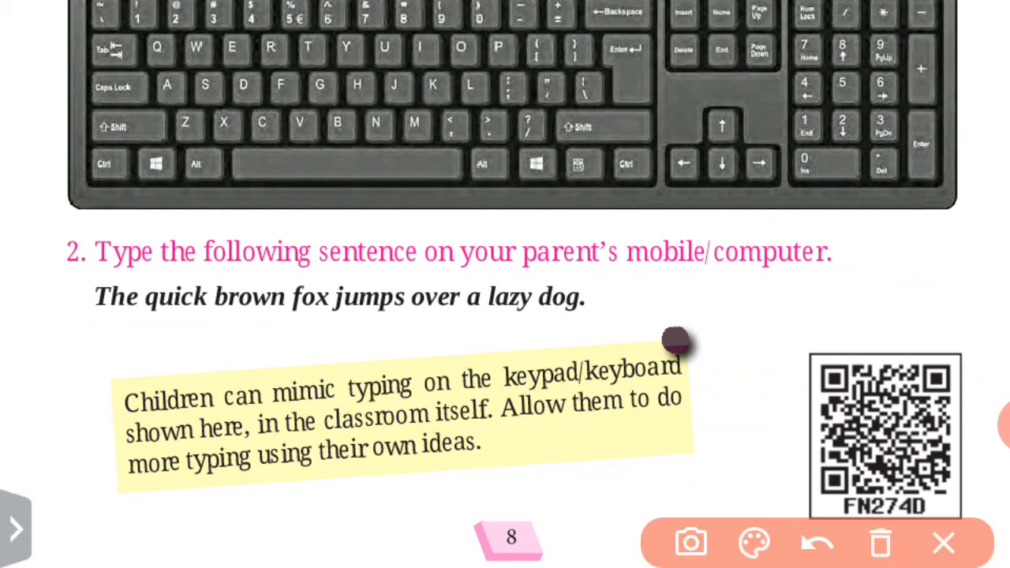
pyautogui.scroll(-3)
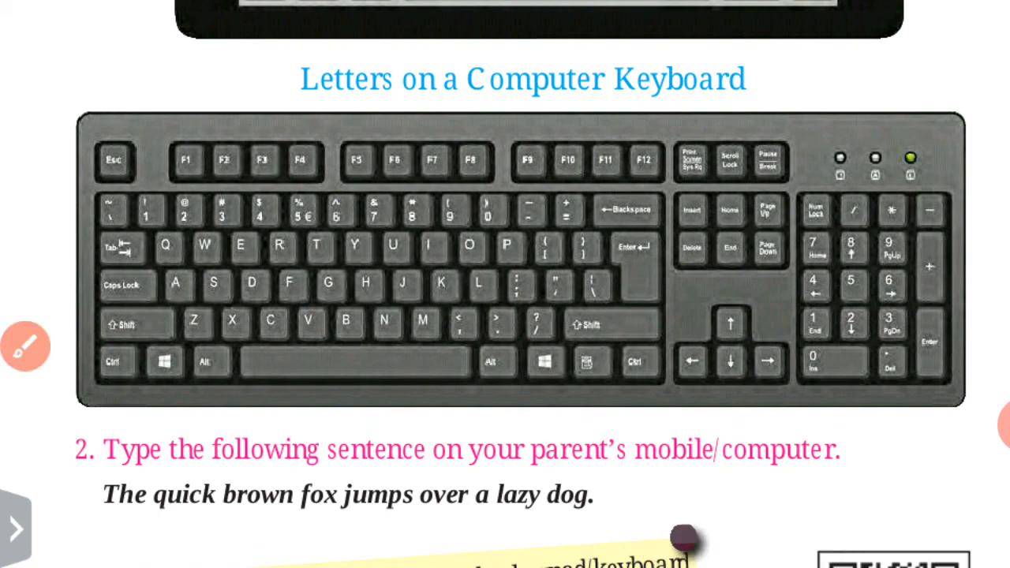
pyautogui.scroll(-3)
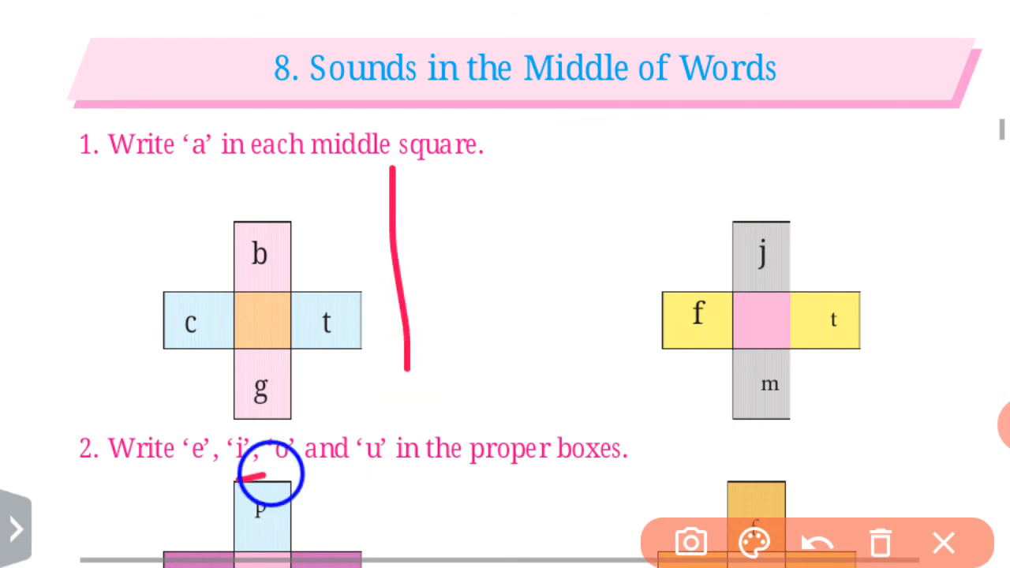
# Underline task 2's heading in pink, then clear all pen marks from the page
pyautogui.moveTo(237, 481); pyautogui.dragTo(600, 434)
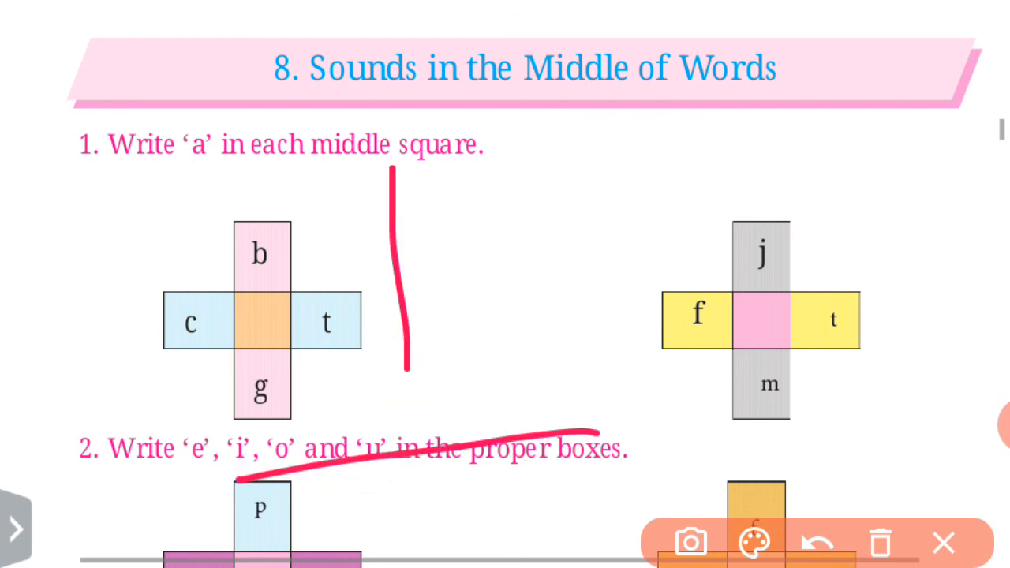
pyautogui.click(12, 521)
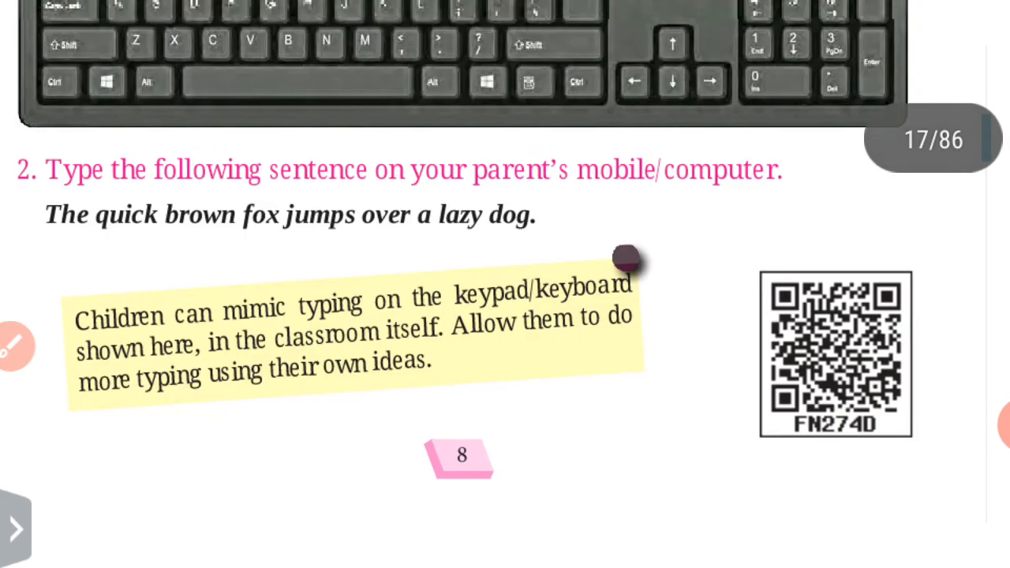